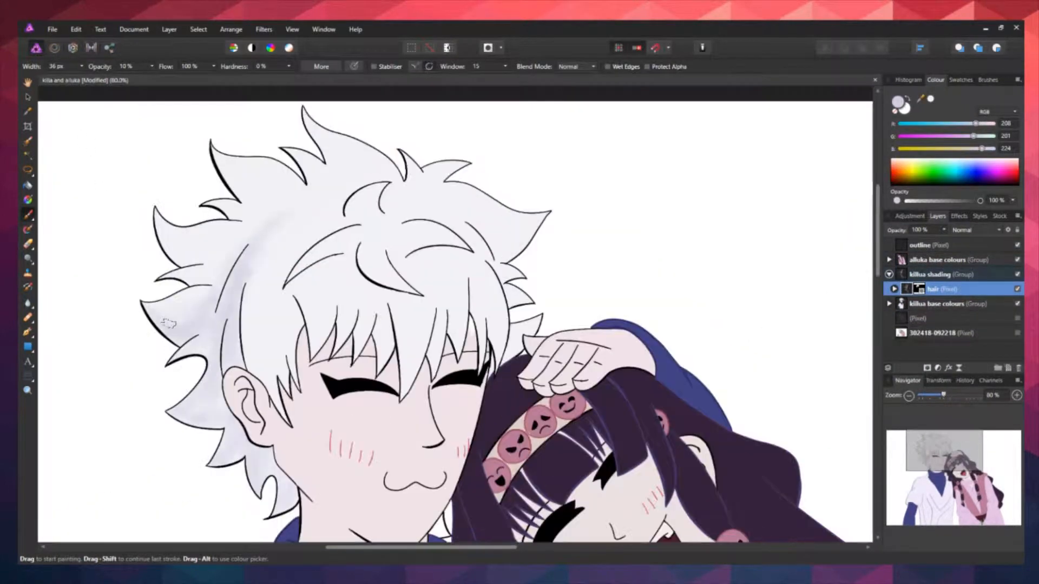
Step: Brush soft lavender shadows into Killua's hair and shade his dark blue sleeve, then pick a pale colour
left_click_drag(165, 324, 430, 232)
type("blue")
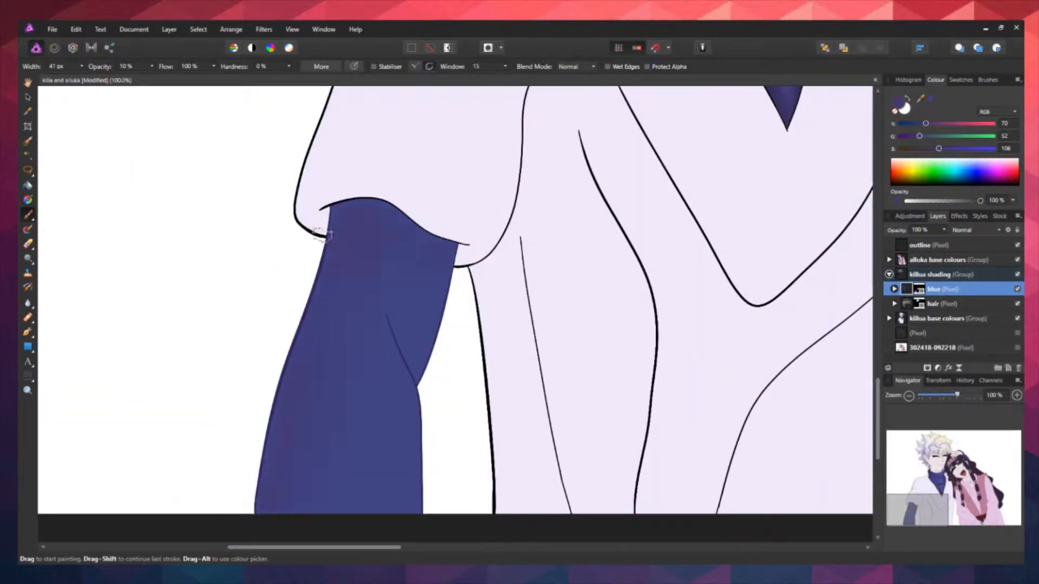
left_click_drag(321, 235, 408, 384)
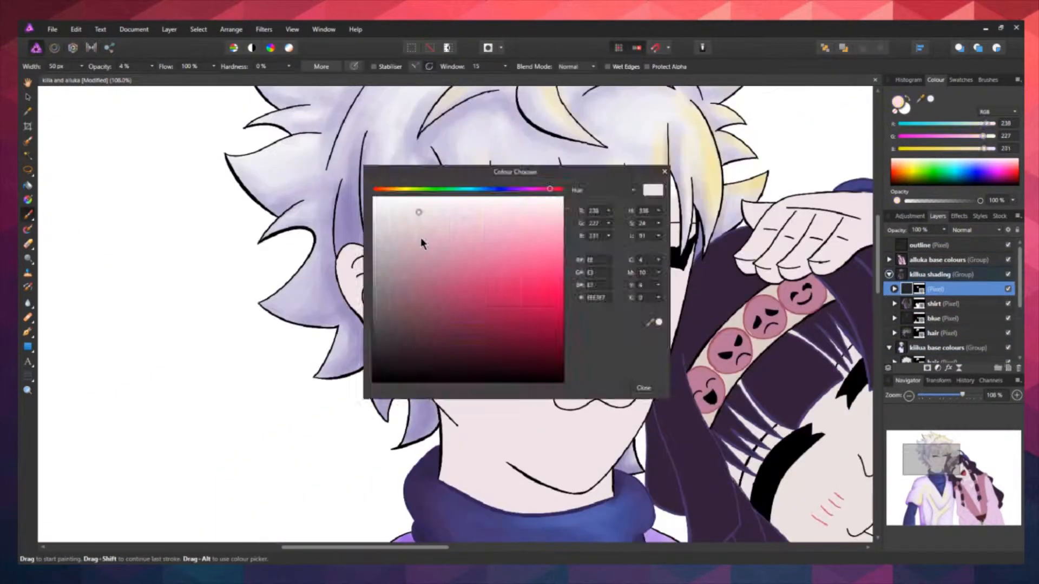
left_click(642, 387)
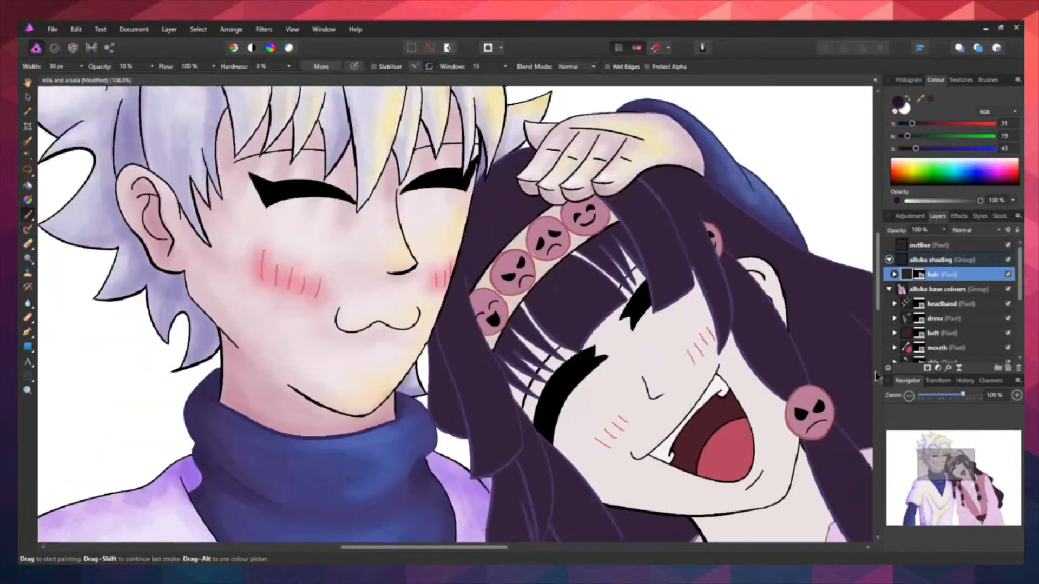
Step: Scroll down the layers to reach the alluka shading group
scroll("down", 3)
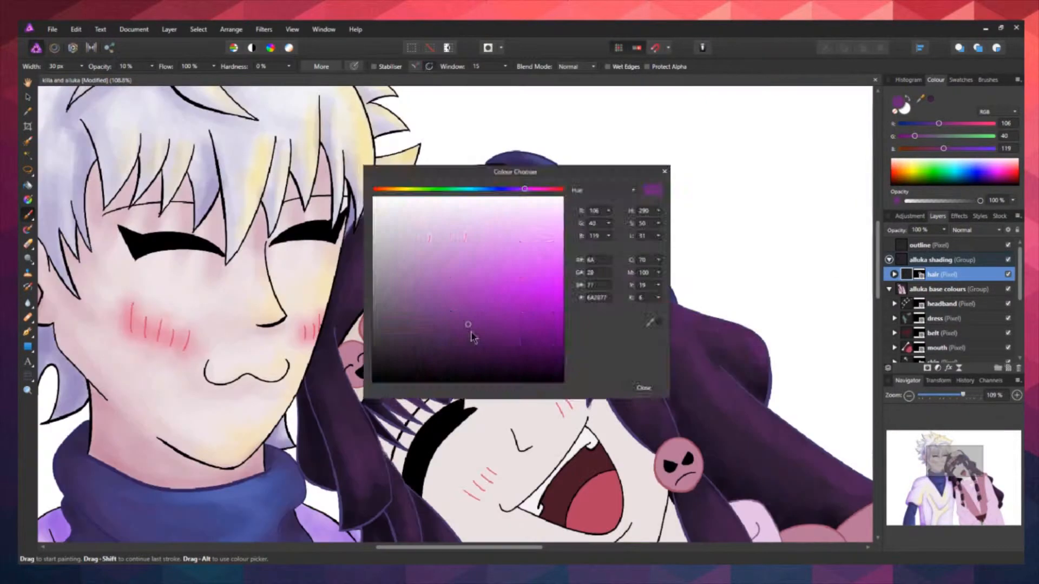
Step: Choose a dark purple in the Colour Chooser for shading Alluka's hair
left_click(643, 387)
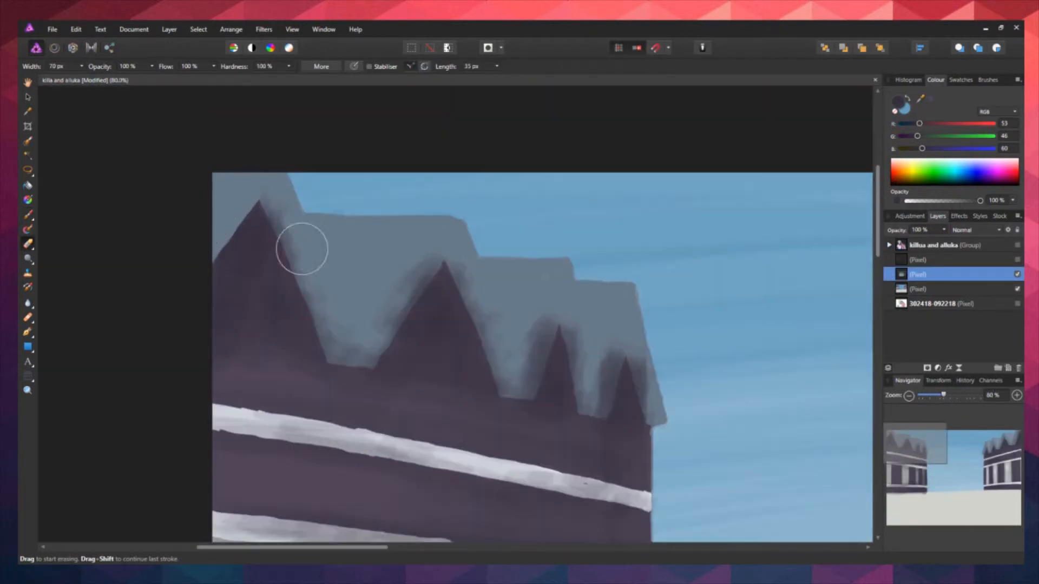
Step: Scroll down while painting the purple pointed-roof building against the blue sky
scroll("down", 3)
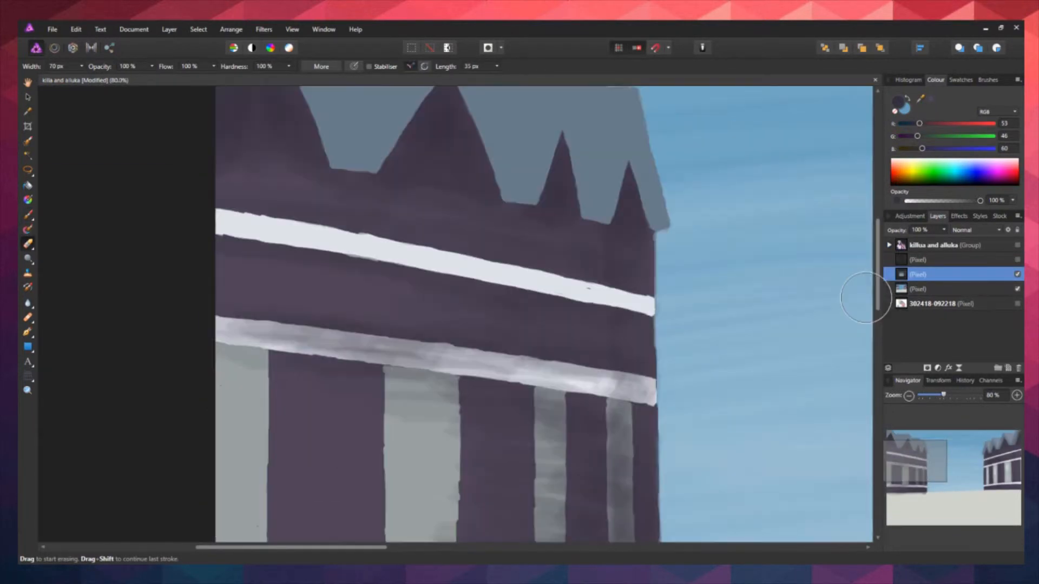